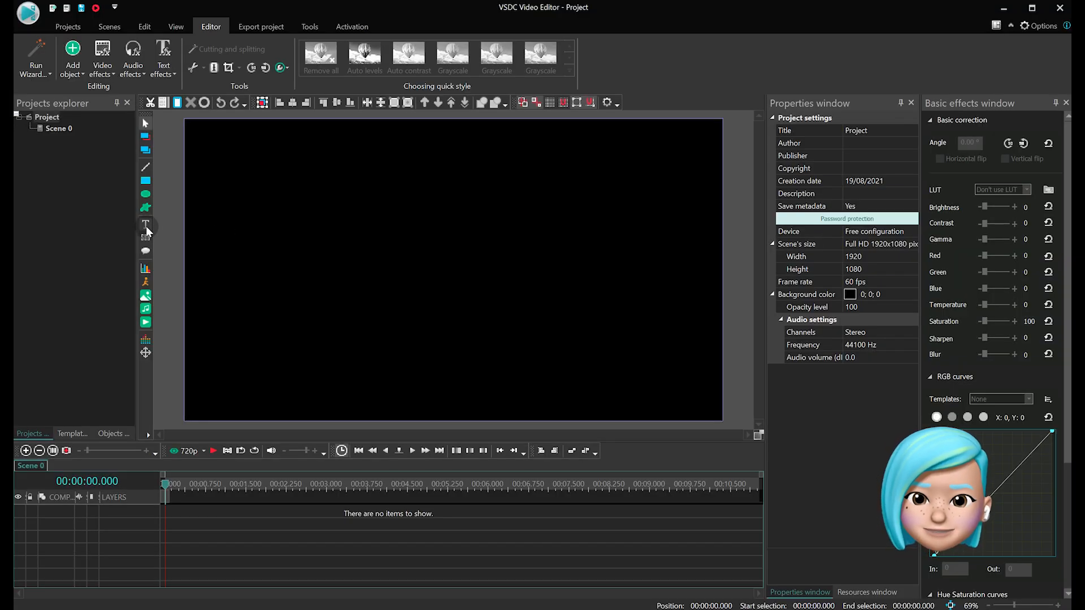
Add a text object starting from the scene start with duration 00:00:03.250
{"action": "left_click", "coordinate": [145, 225]}
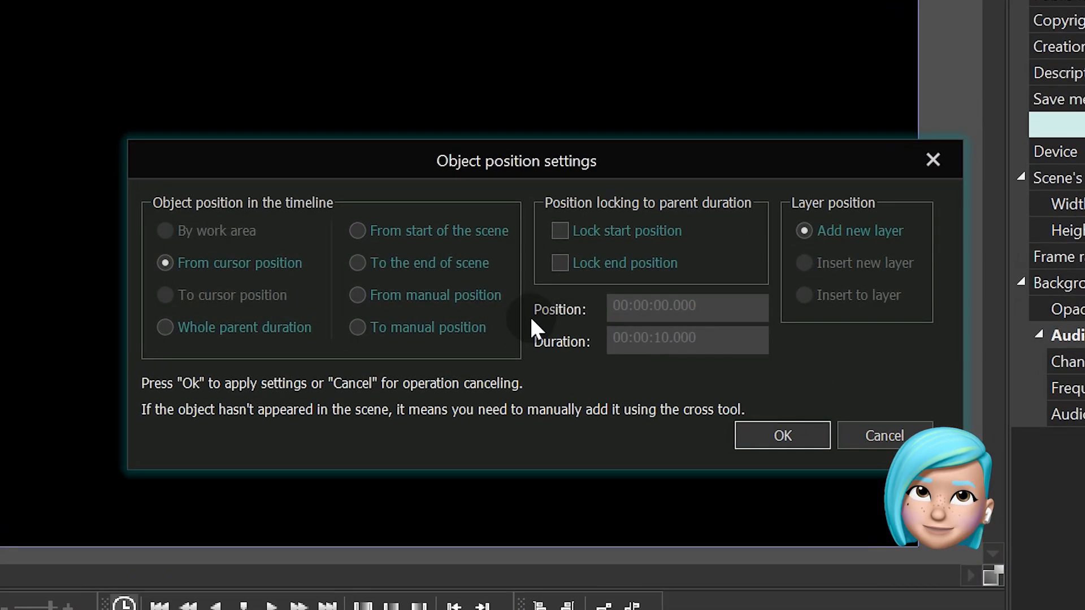
{"action": "left_click", "coordinate": [357, 231]}
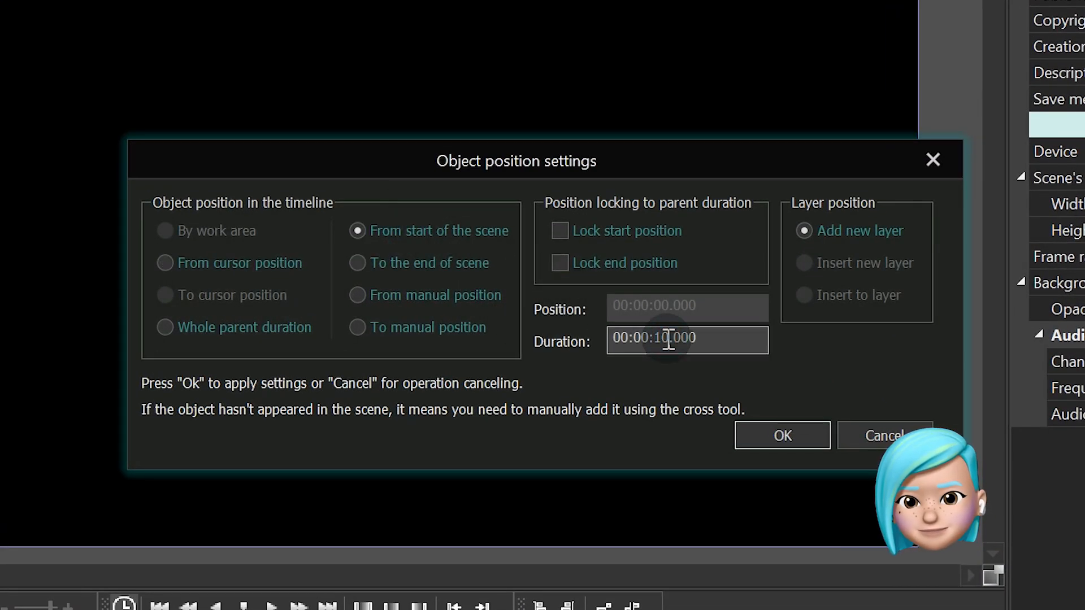
{"action": "type", "text": "00:00:03.250"}
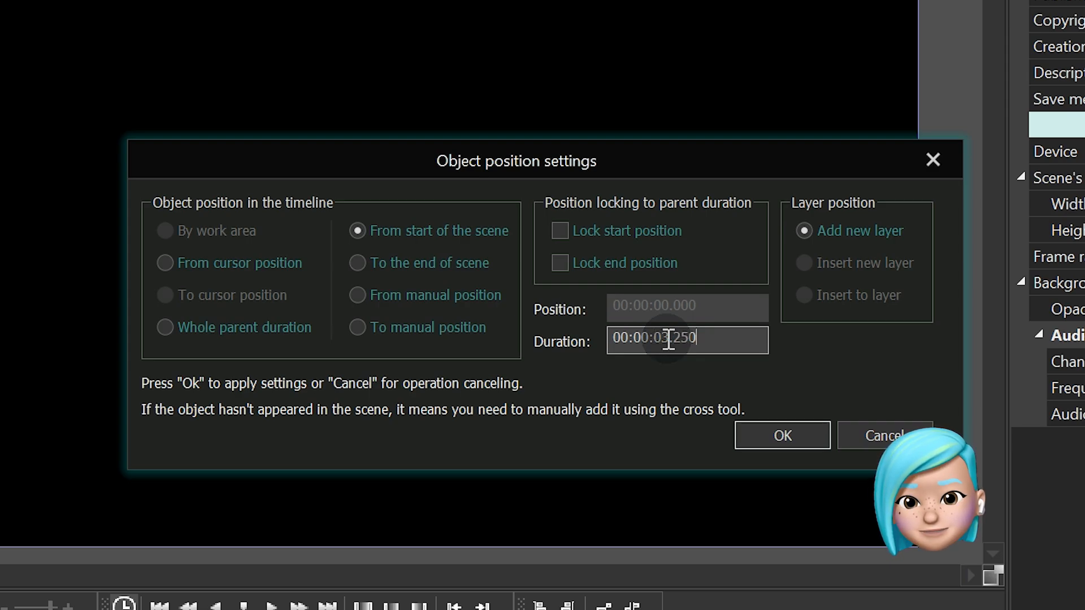
{"action": "left_click", "coordinate": [782, 435]}
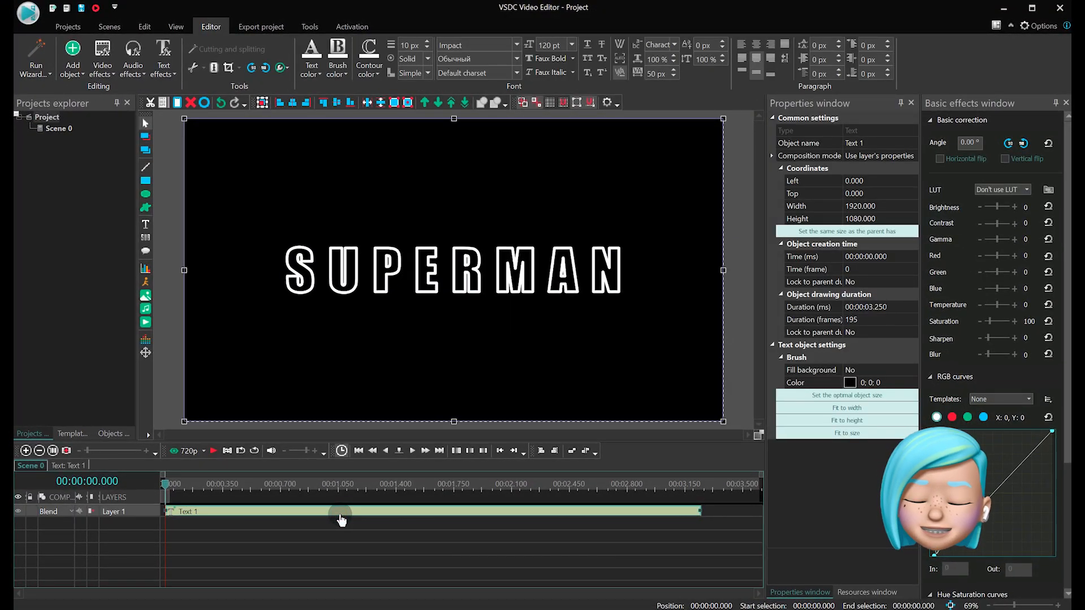
Inside the text, add a rectangle with a reflected light-blue gradient fill and Source composition
{"action": "double_click", "coordinate": [339, 510]}
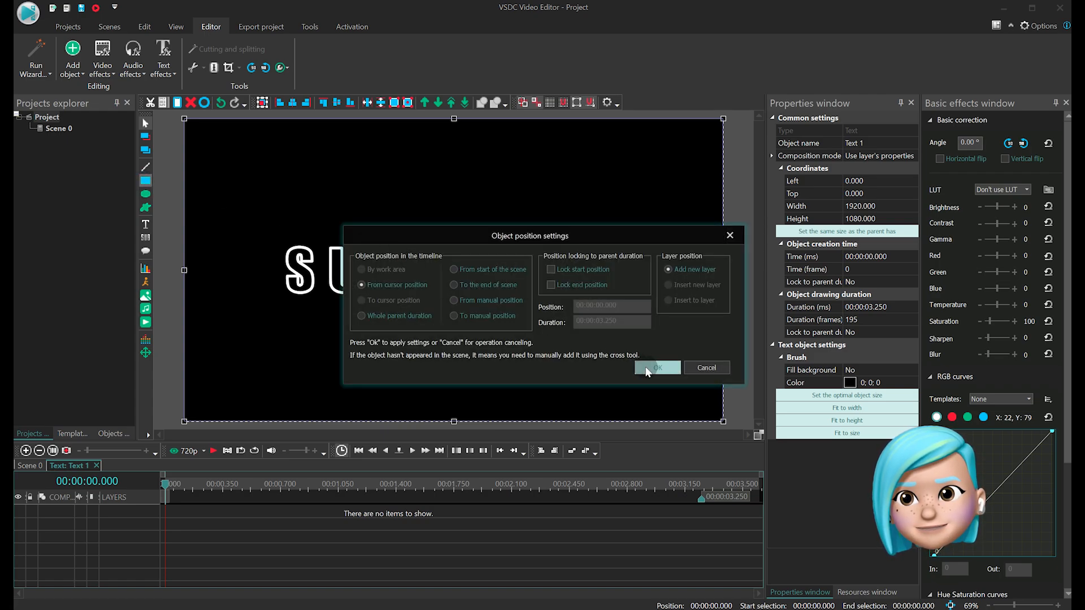
{"action": "left_click", "coordinate": [655, 367]}
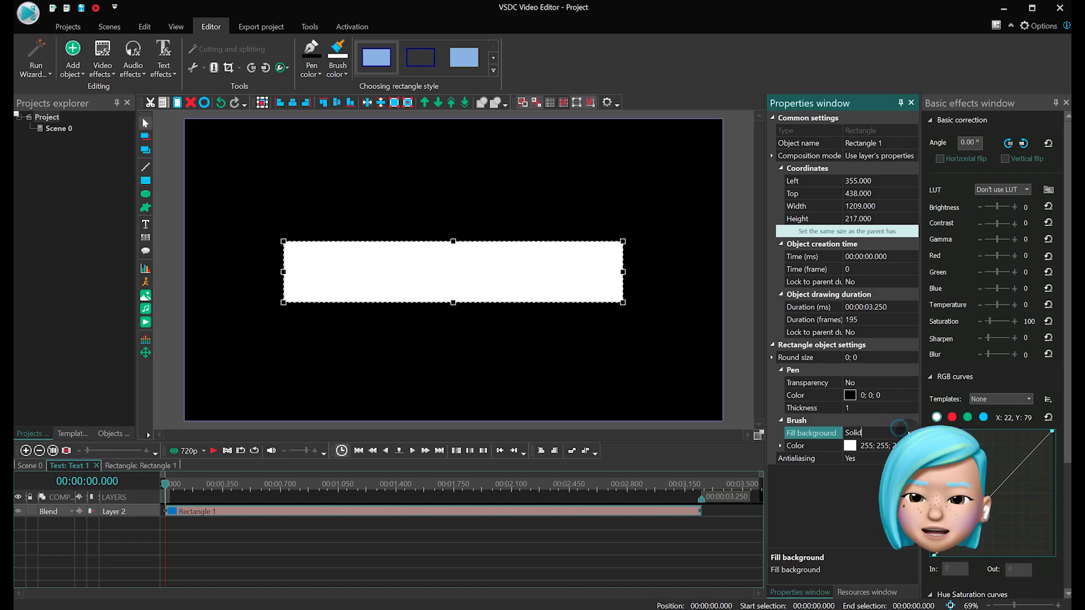
{"action": "left_click", "coordinate": [879, 432]}
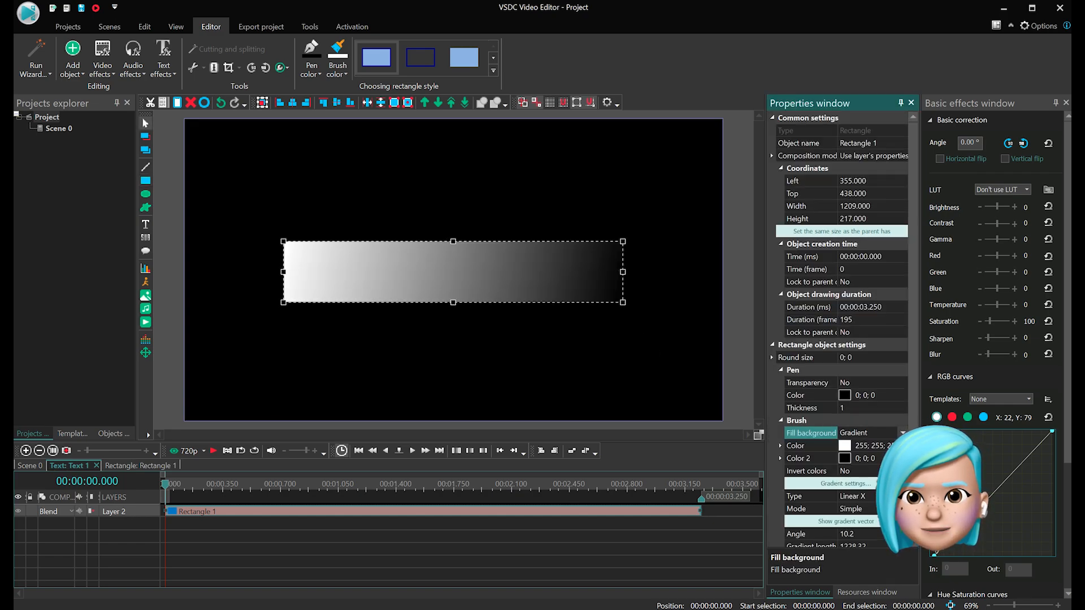
{"action": "left_click", "coordinate": [847, 483]}
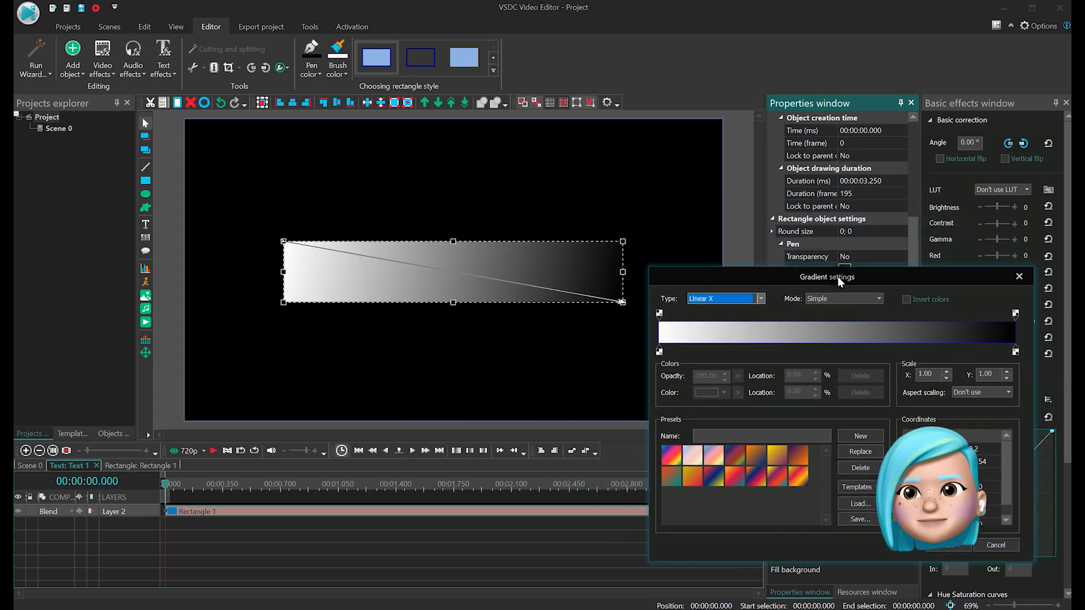
{"action": "left_click", "coordinate": [841, 298]}
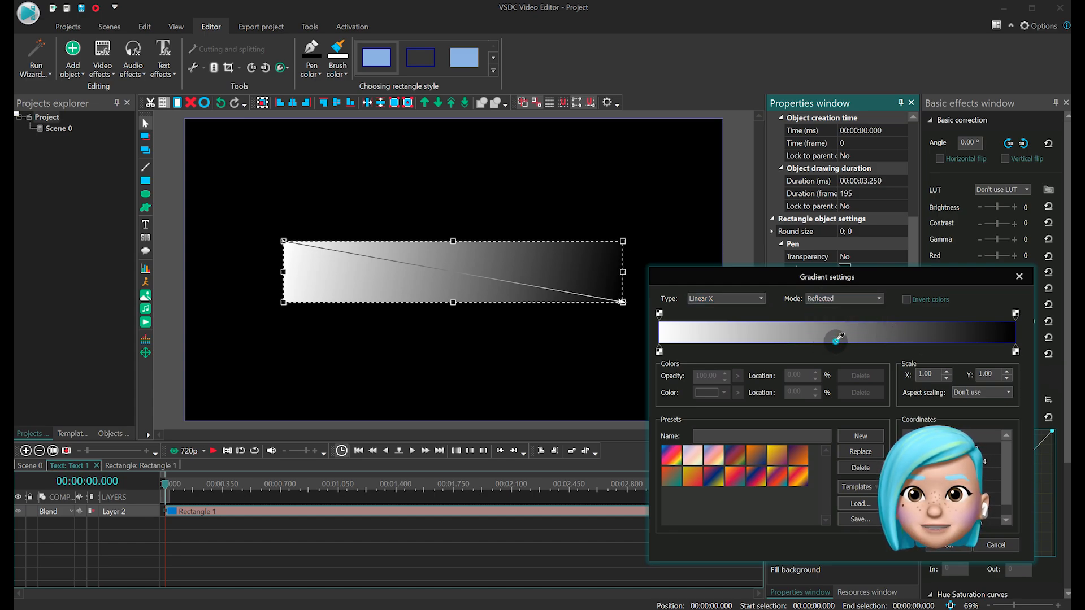
{"action": "left_click", "coordinate": [705, 392]}
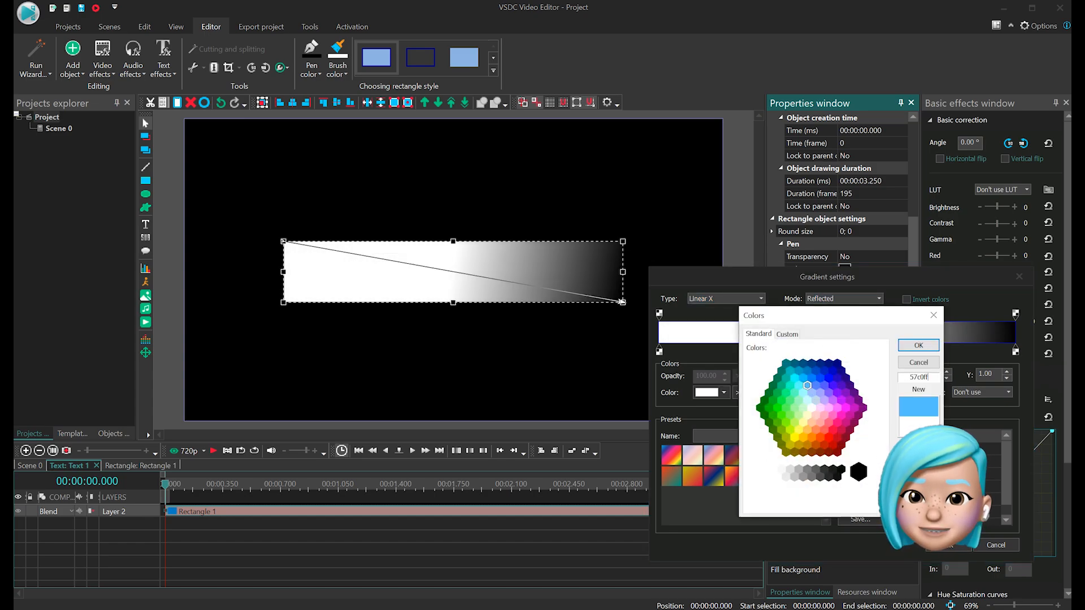
{"action": "left_click", "coordinate": [918, 344]}
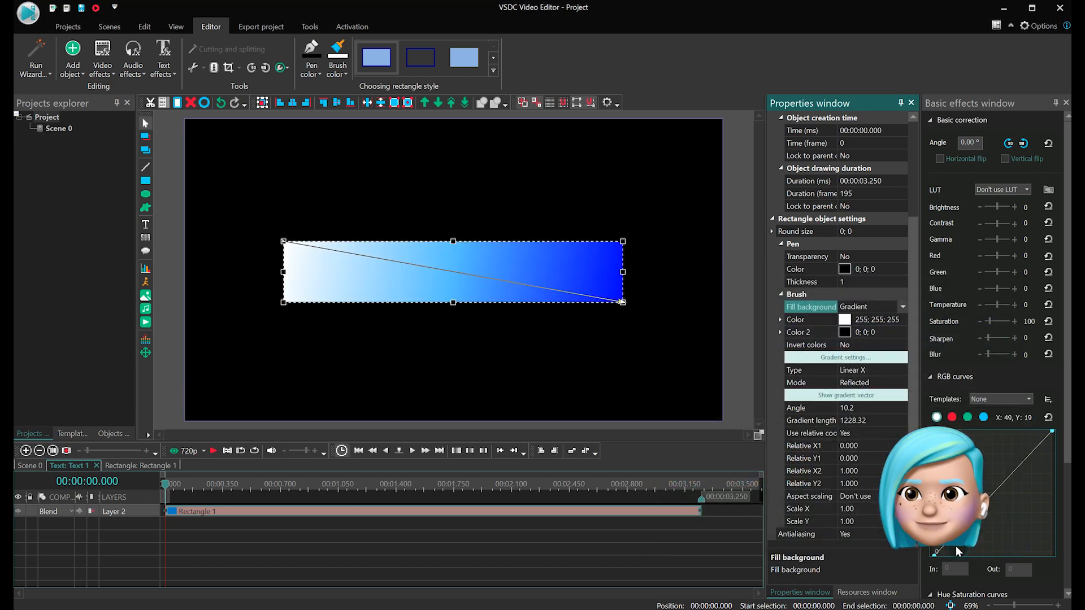
{"action": "left_click", "coordinate": [49, 511]}
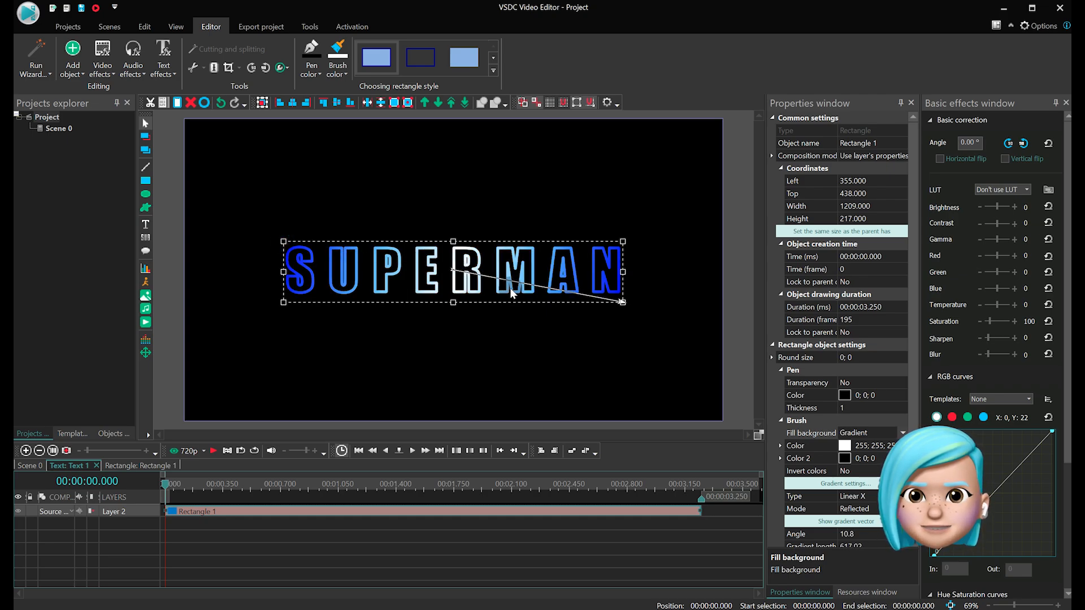
{"action": "mouse_move", "coordinate": [577, 333]}
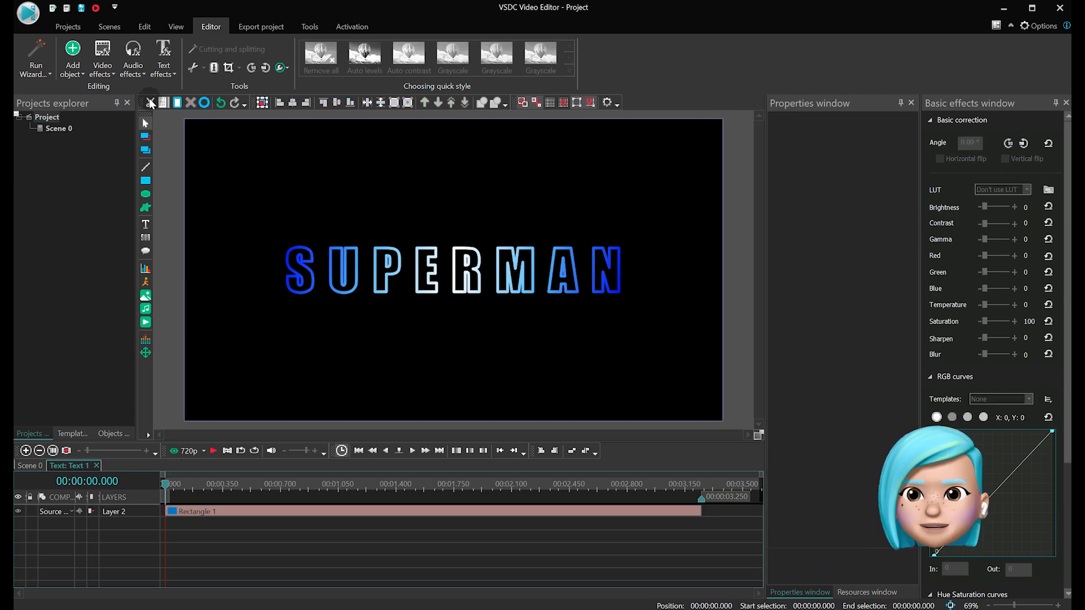
Add a motion blur effect with boundary extension enabled and Zoom motion type
{"action": "left_click", "coordinate": [120, 117]}
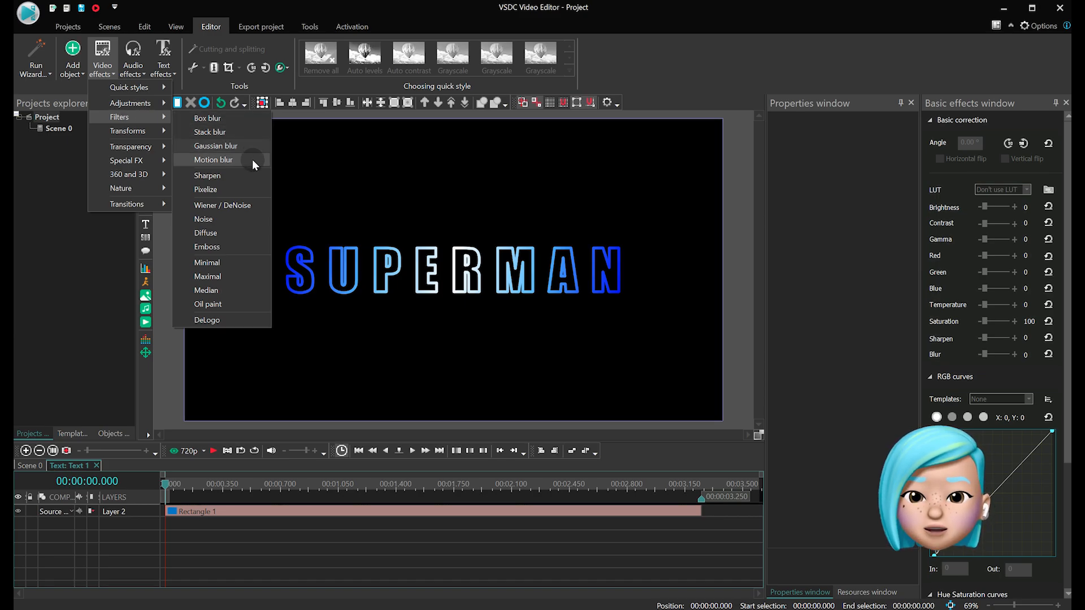
{"action": "left_click", "coordinate": [213, 160]}
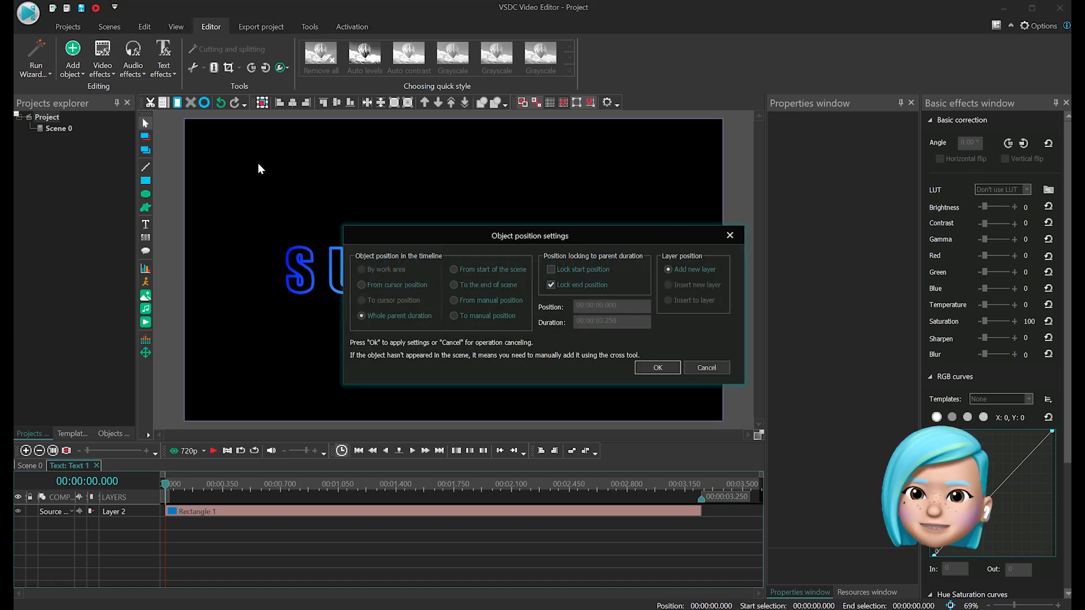
{"action": "left_click", "coordinate": [656, 367]}
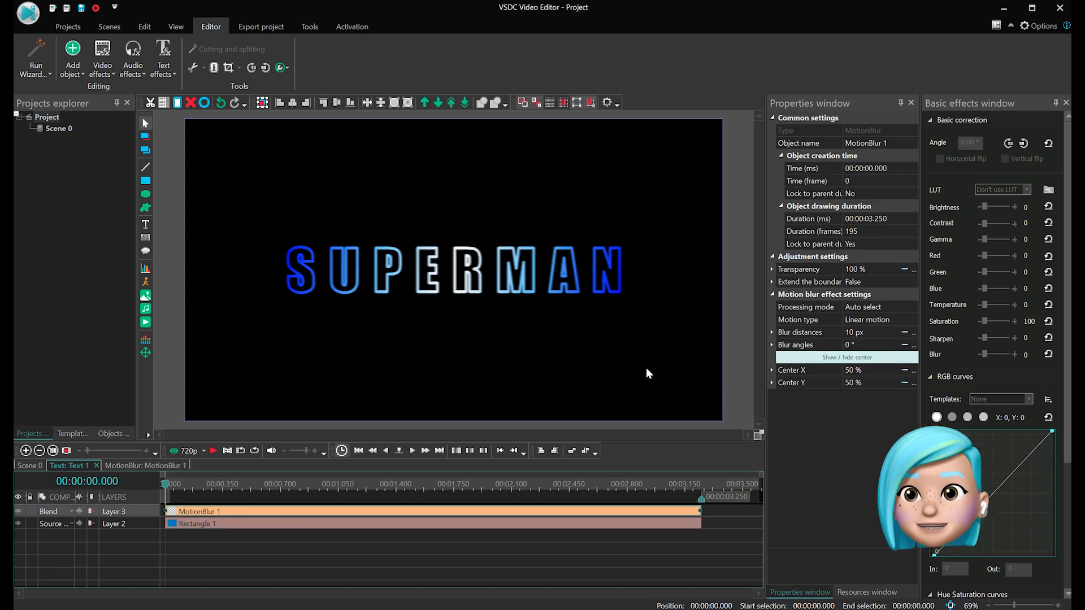
{"action": "left_click", "coordinate": [810, 282]}
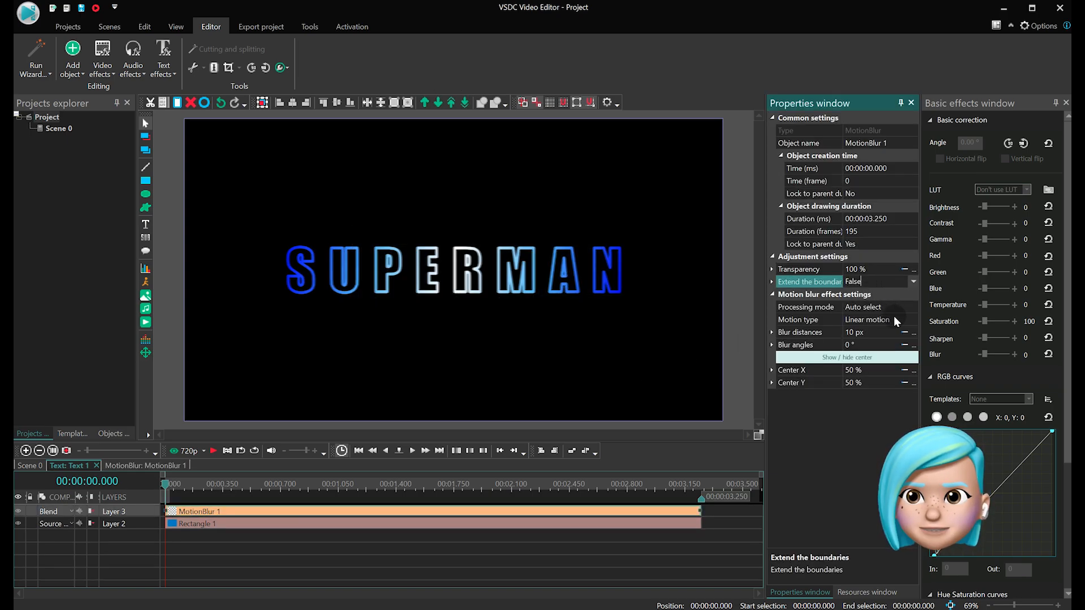
{"action": "left_click", "coordinate": [912, 319]}
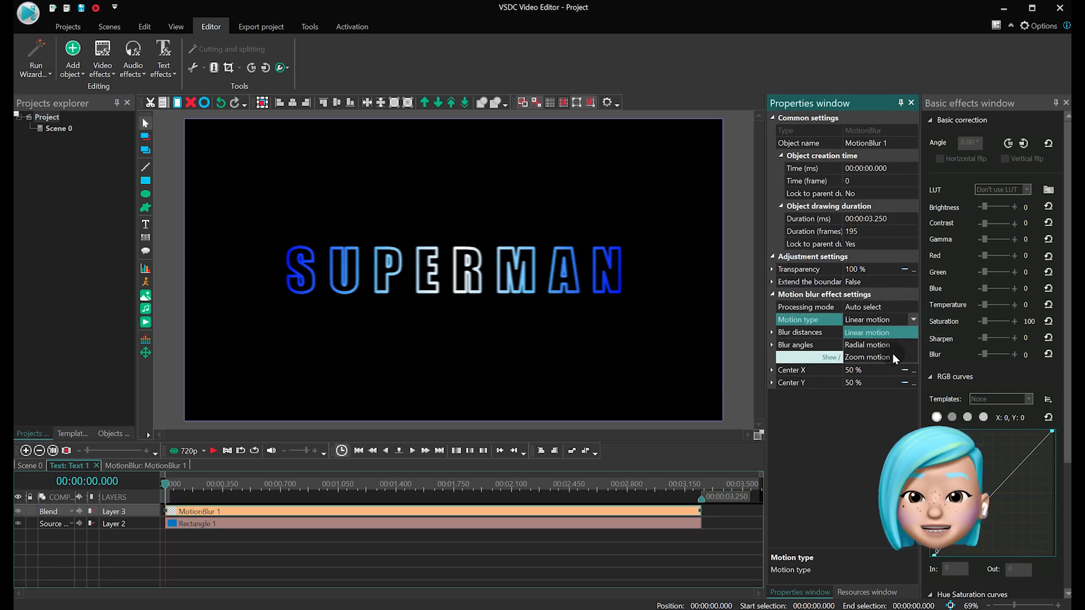
{"action": "left_click", "coordinate": [867, 357]}
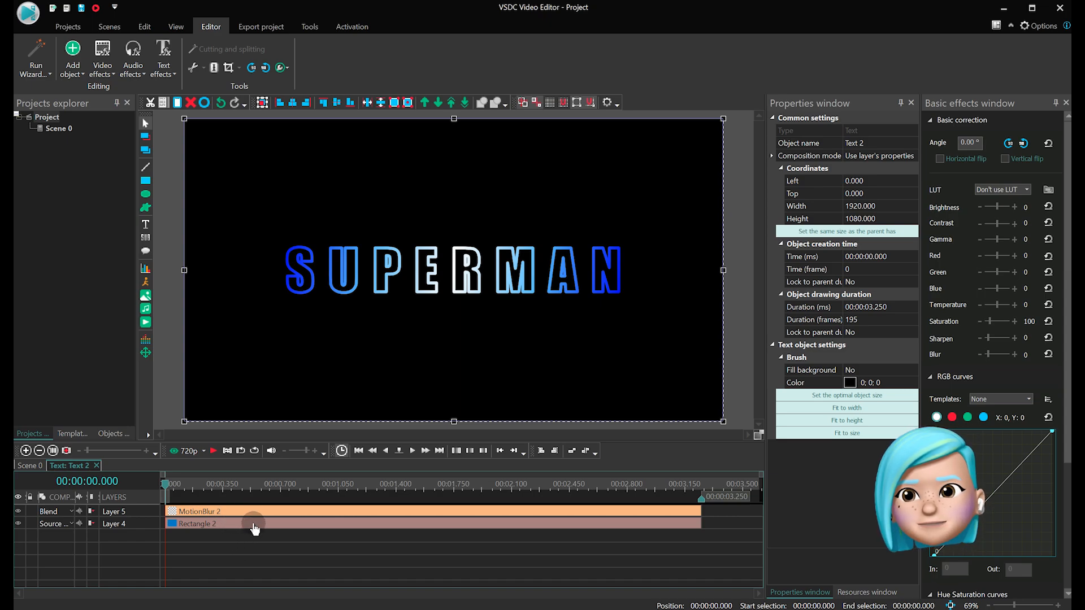
Set the top text layer's blend mode to Screen
{"action": "left_click", "coordinate": [198, 511]}
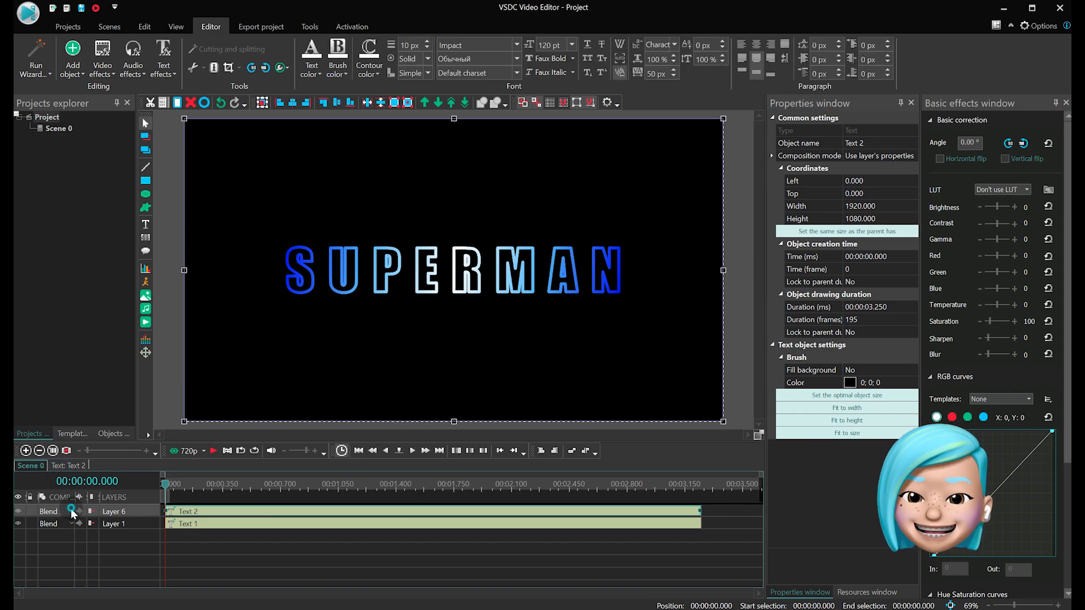
{"action": "left_click", "coordinate": [48, 511]}
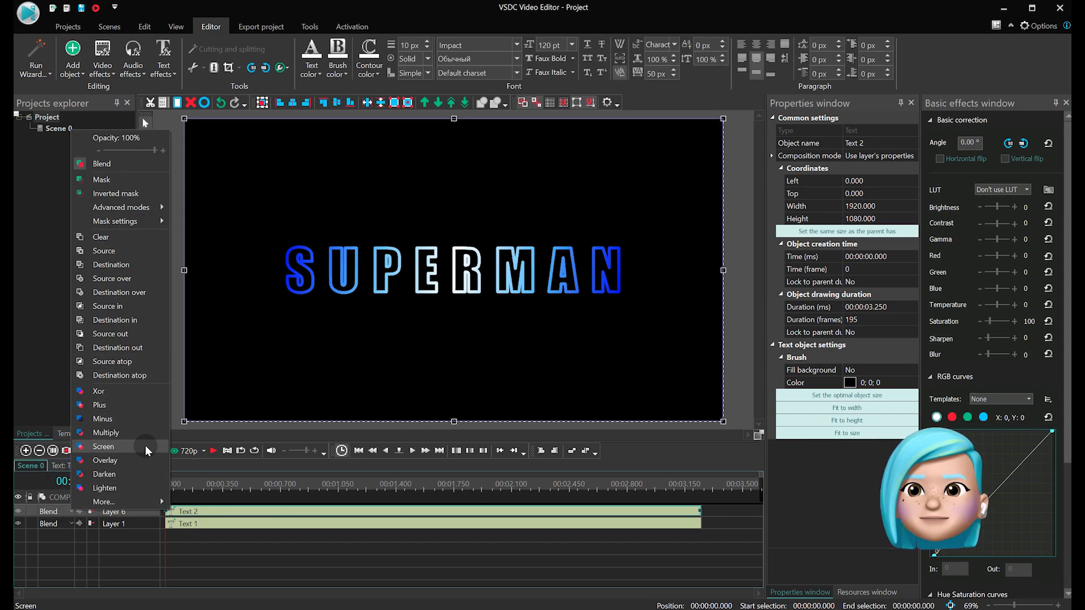
{"action": "left_click", "coordinate": [104, 446]}
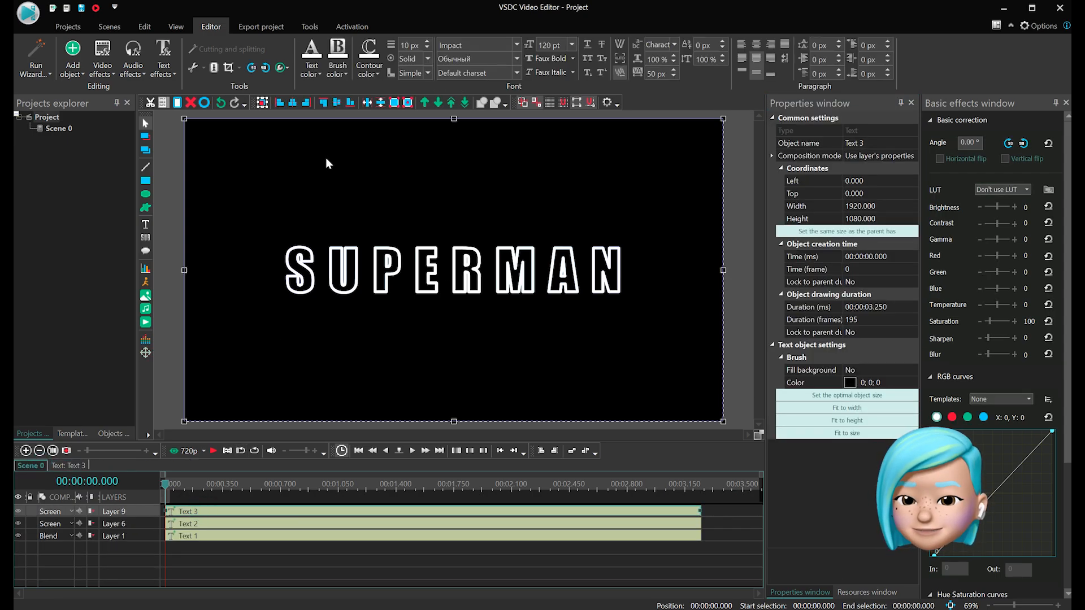
Give the third text a Dark Blue outline and set Text 4's blur distance to 300
{"action": "left_click", "coordinate": [369, 59]}
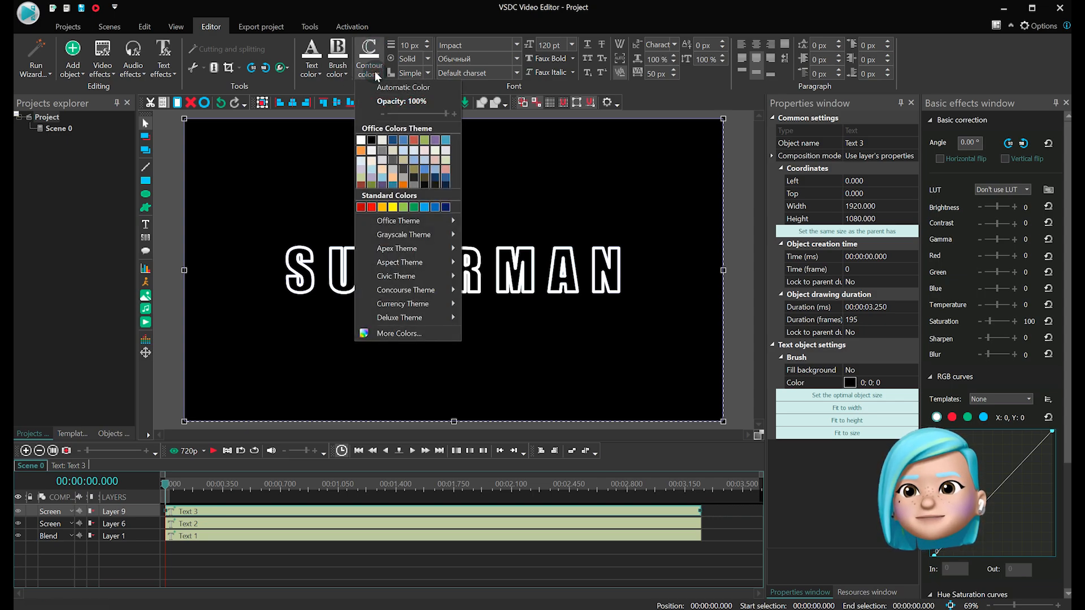
{"action": "mouse_move", "coordinate": [445, 207]}
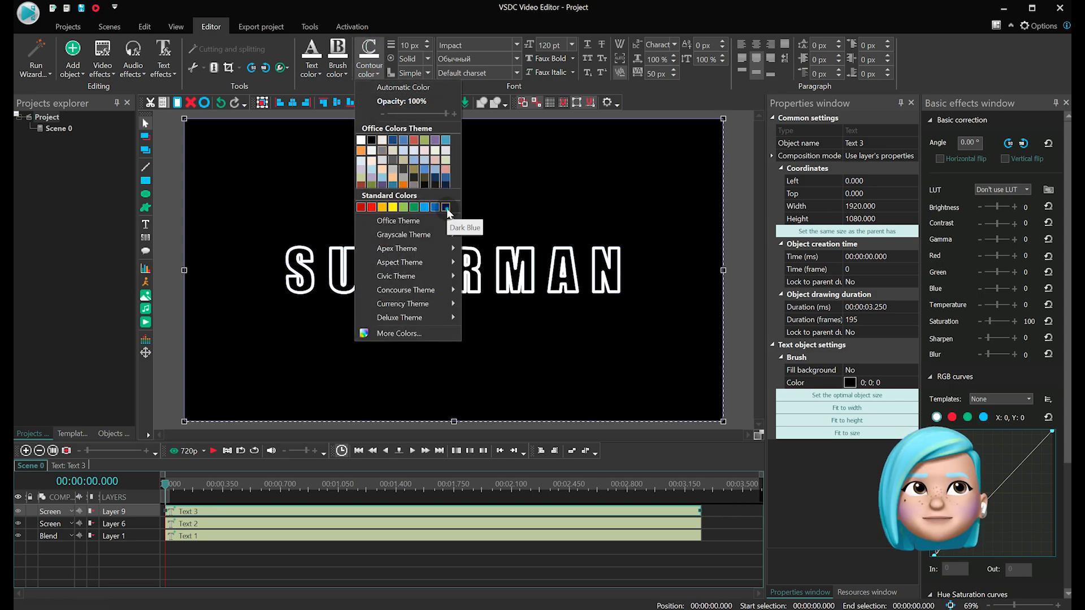
{"action": "left_click", "coordinate": [445, 207]}
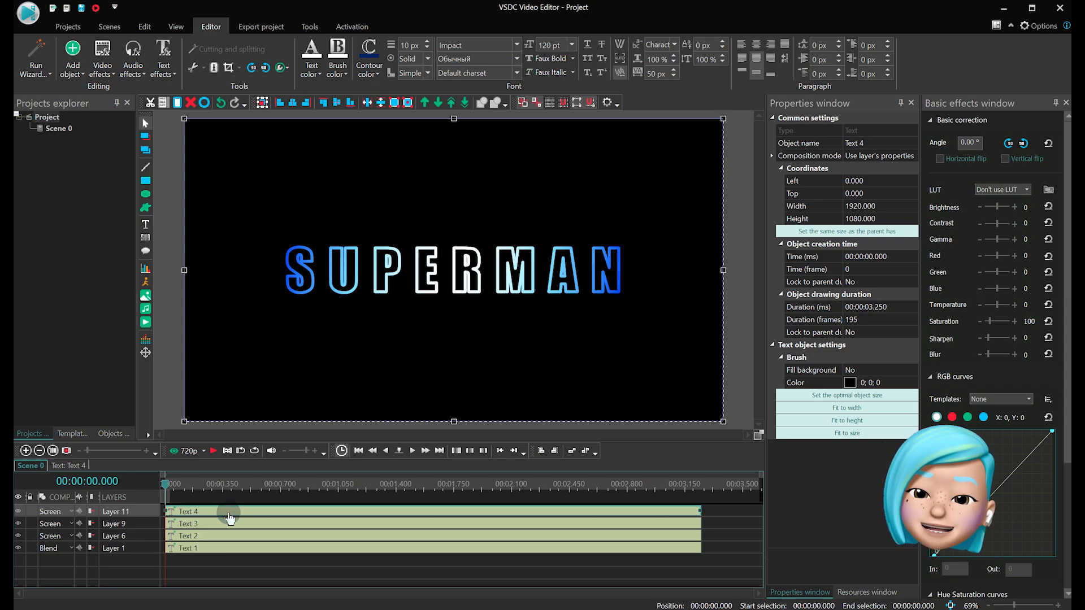
{"action": "left_click", "coordinate": [369, 55]}
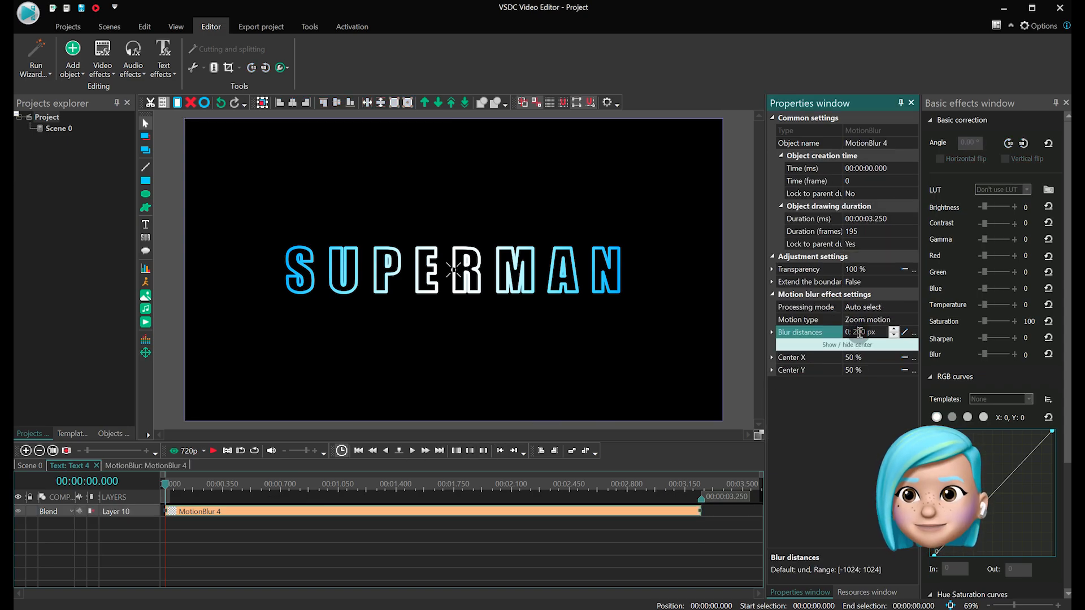
{"action": "type", "text": "300"}
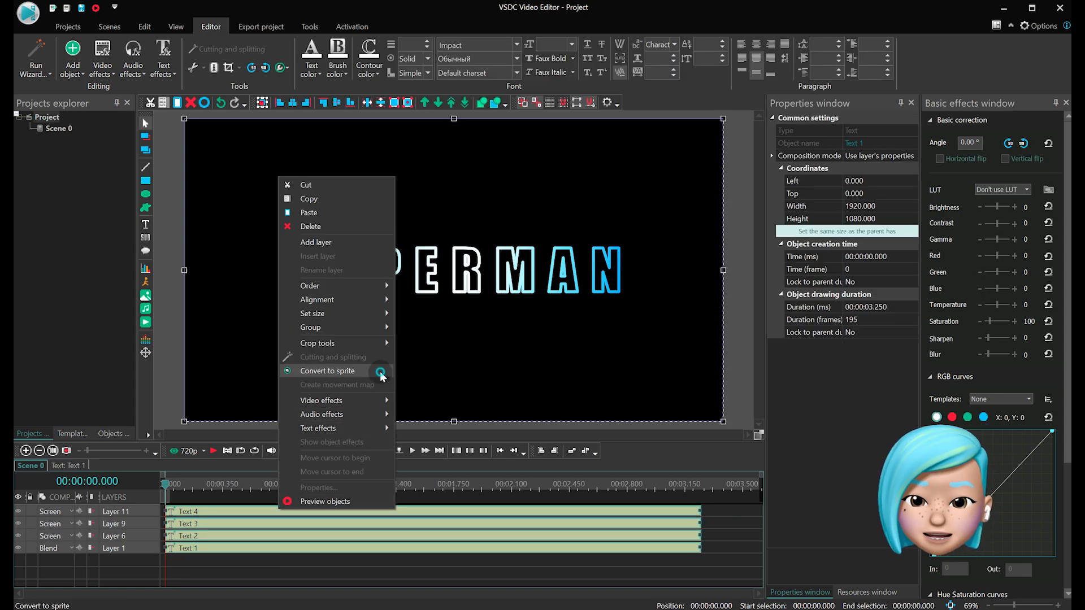
Convert the stacked SUPERMAN text objects into Sprite 1
{"action": "left_click", "coordinate": [326, 371]}
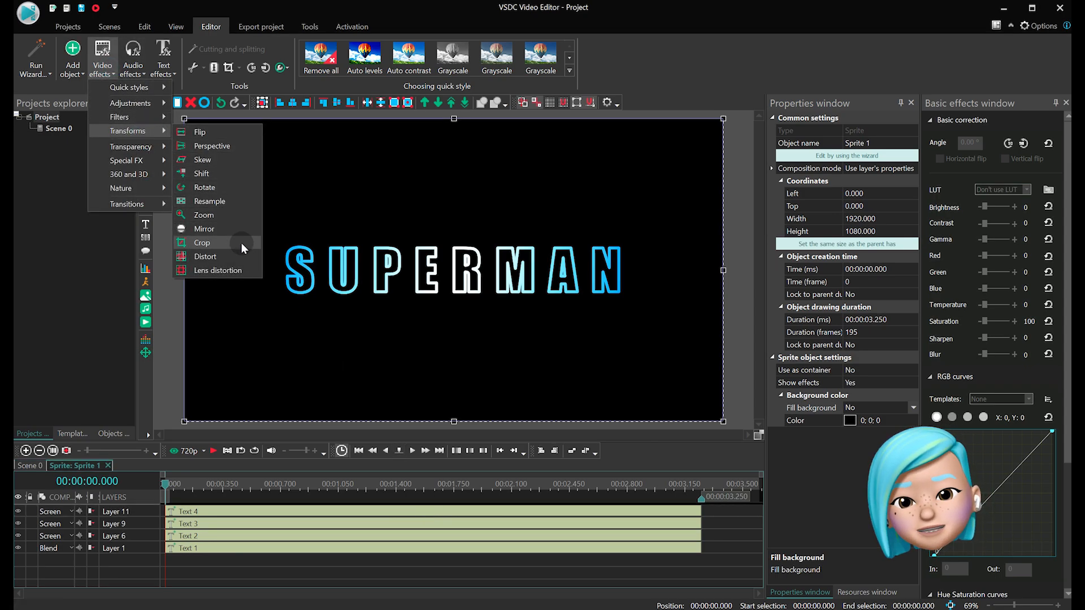
Add a Crop effect with animated borders, dragging its end frame to the title's centre
{"action": "left_click", "coordinate": [201, 243]}
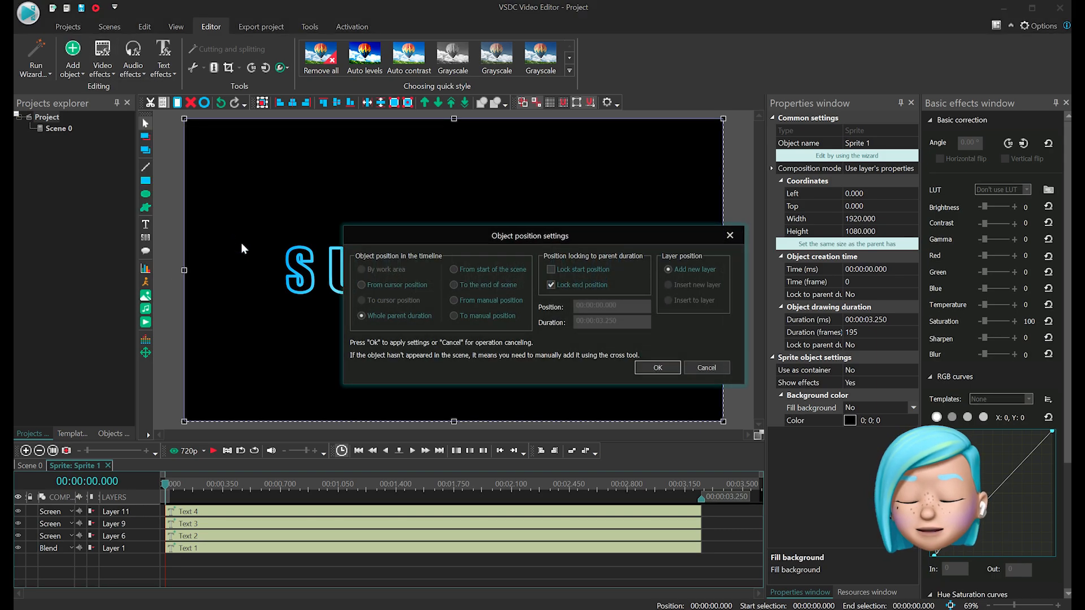
{"action": "left_click", "coordinate": [657, 367]}
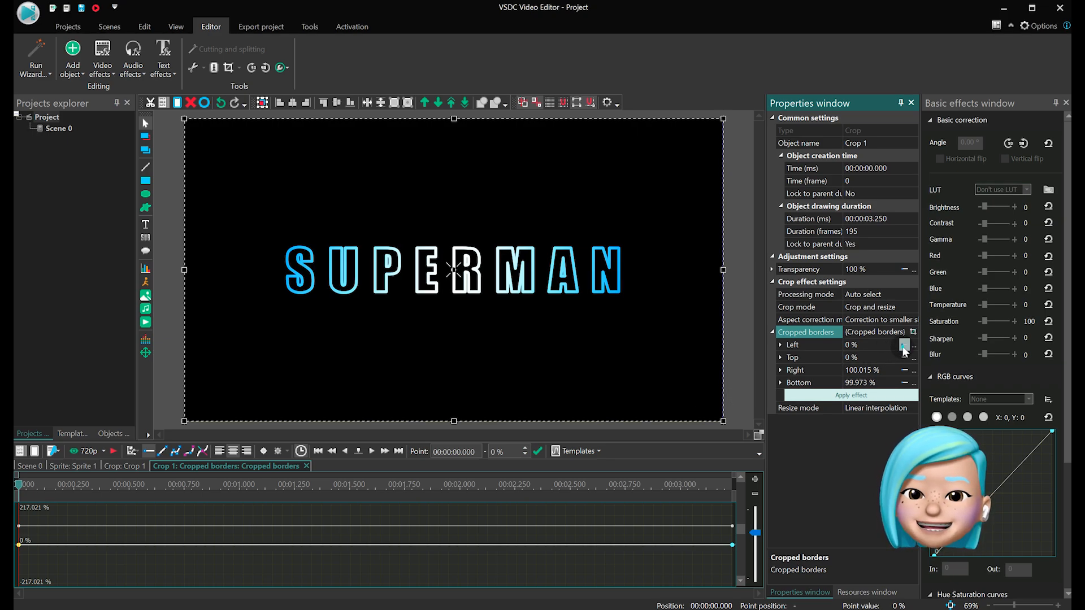
{"action": "left_click", "coordinate": [796, 345]}
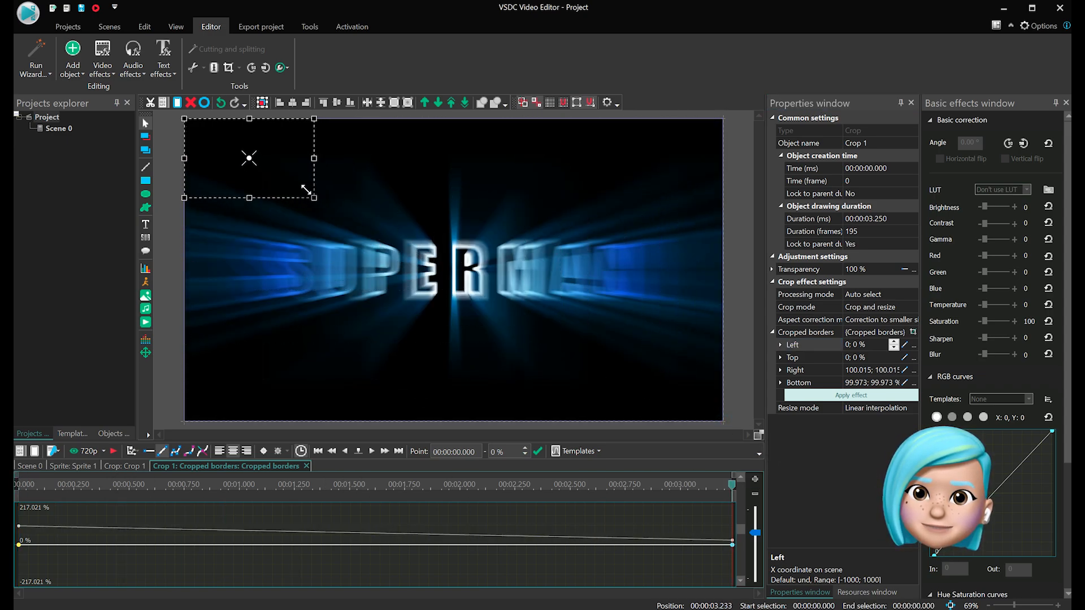
{"action": "left_click_drag", "start_coordinate": [250, 157], "coordinate": [422, 260]}
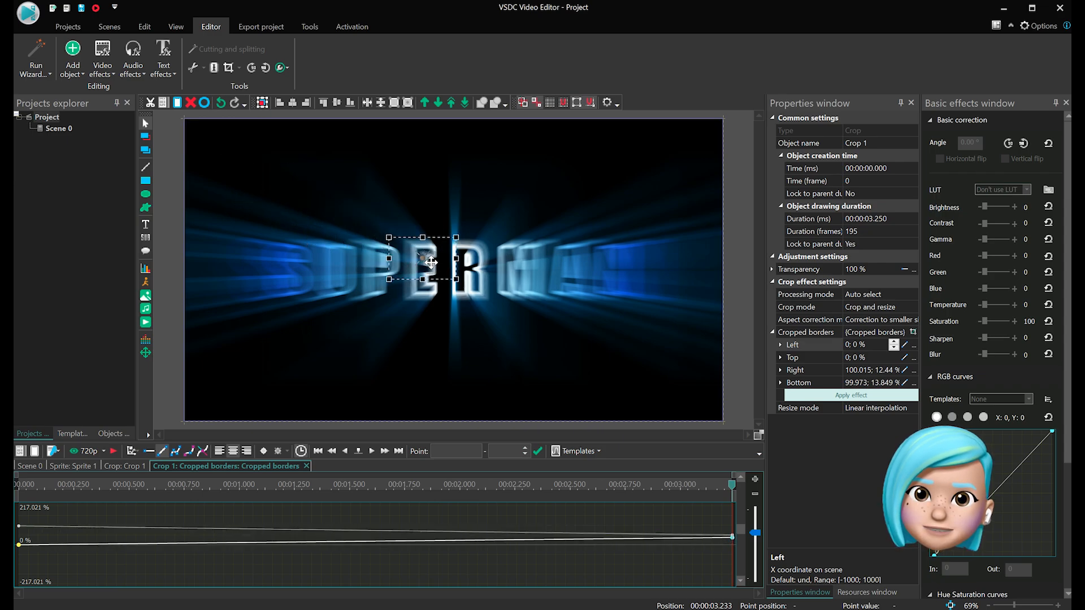